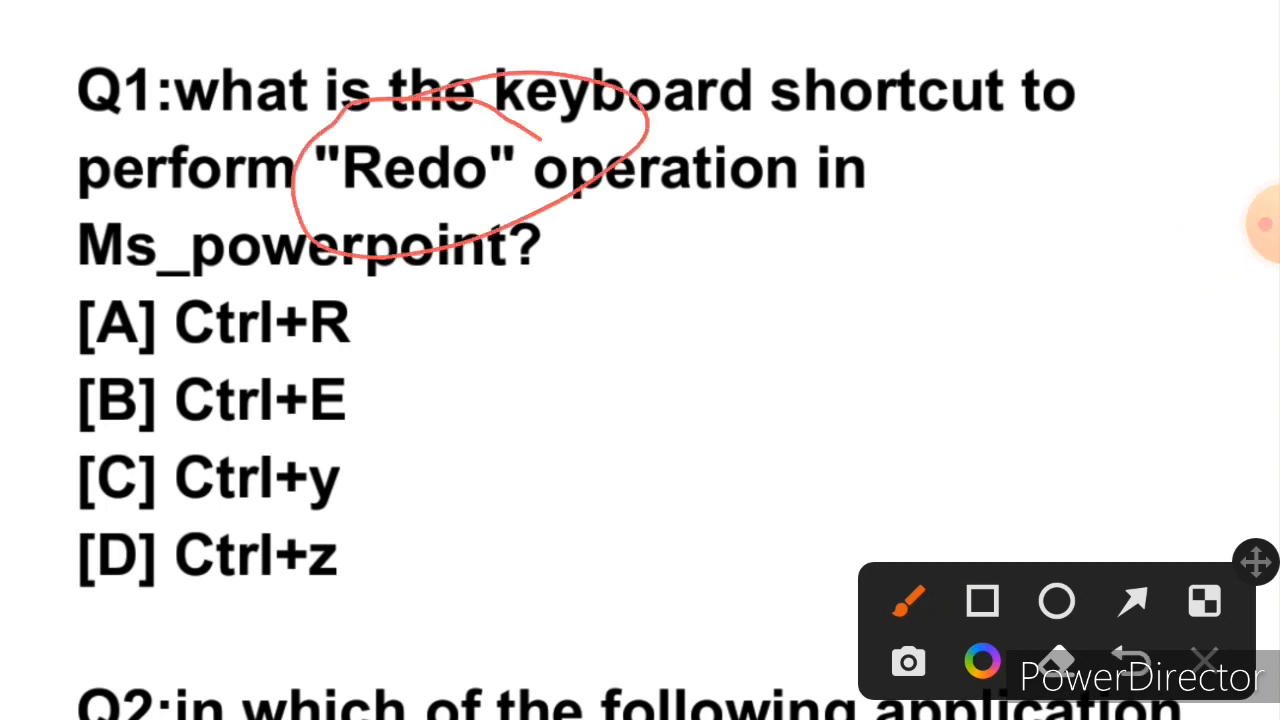
Scroll the quiz down from Q1 until Q3 about the dotted slide areas fills the screen
{"action": "left_click_drag", "start_coordinate": [416, 218], "coordinate": [580, 218]}
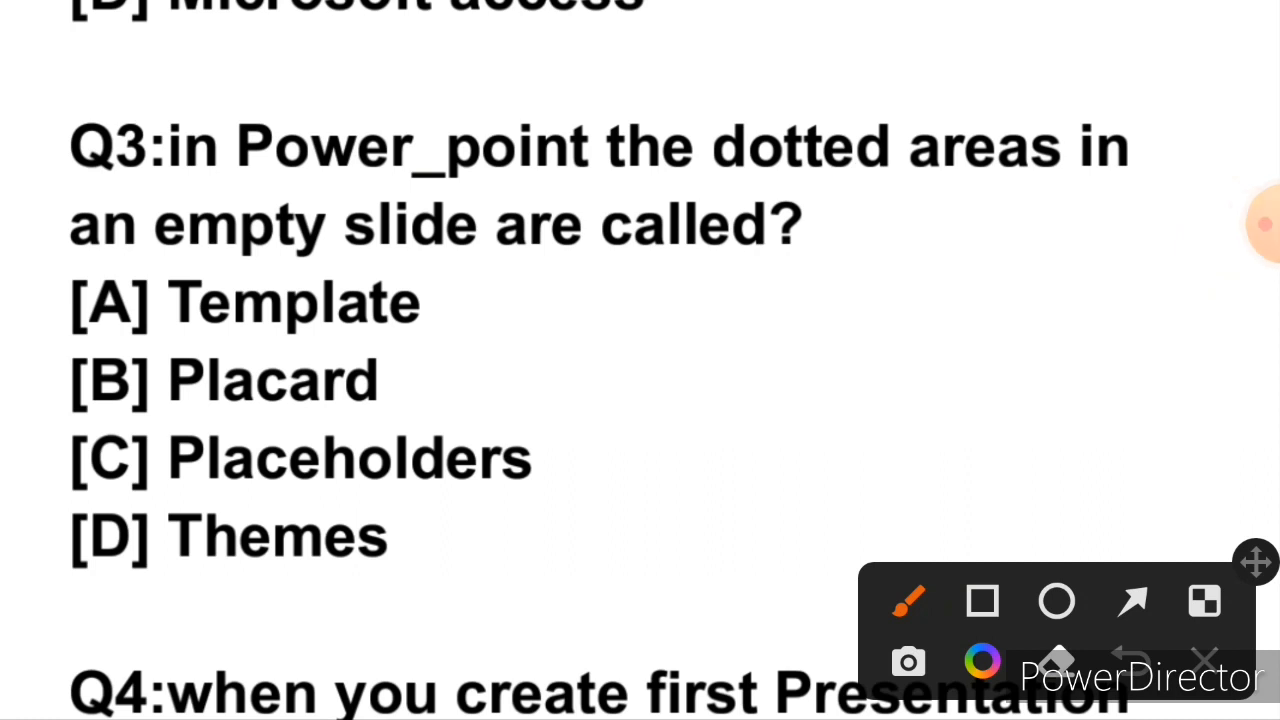
Scroll down to show Q4 on the default file name of a first presentation
{"action": "left_click_drag", "start_coordinate": [10, 444], "coordinate": [524, 360]}
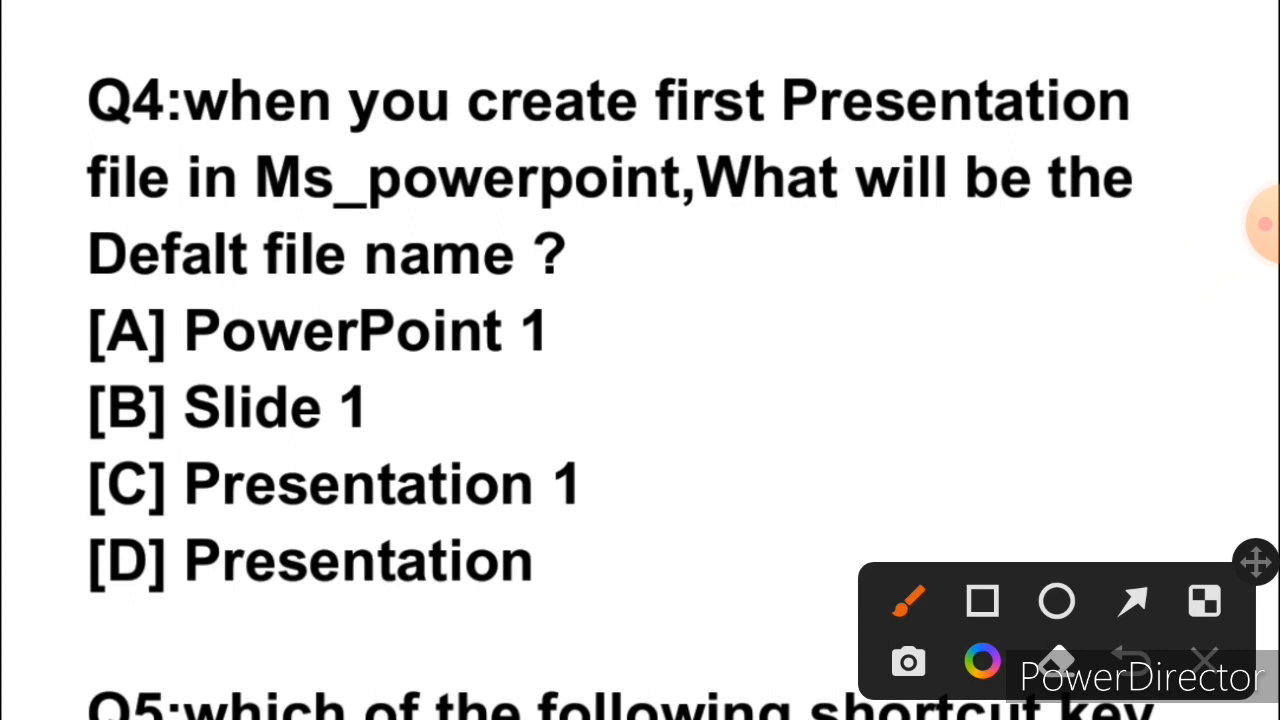
Mark option [C] F5 in red as Q5's answer and scroll down to Q6
{"action": "left_click_drag", "start_coordinate": [4, 460], "coordinate": [520, 400]}
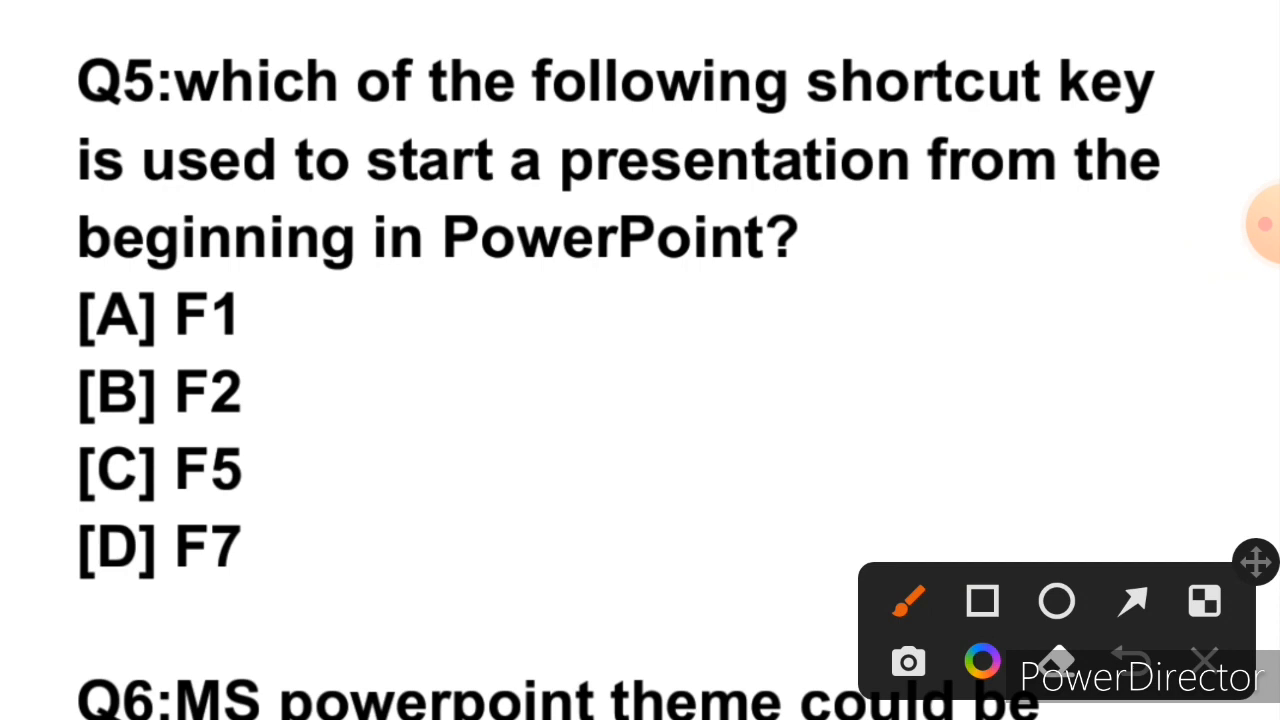
{"action": "left_click_drag", "start_coordinate": [40, 470], "coordinate": [550, 324]}
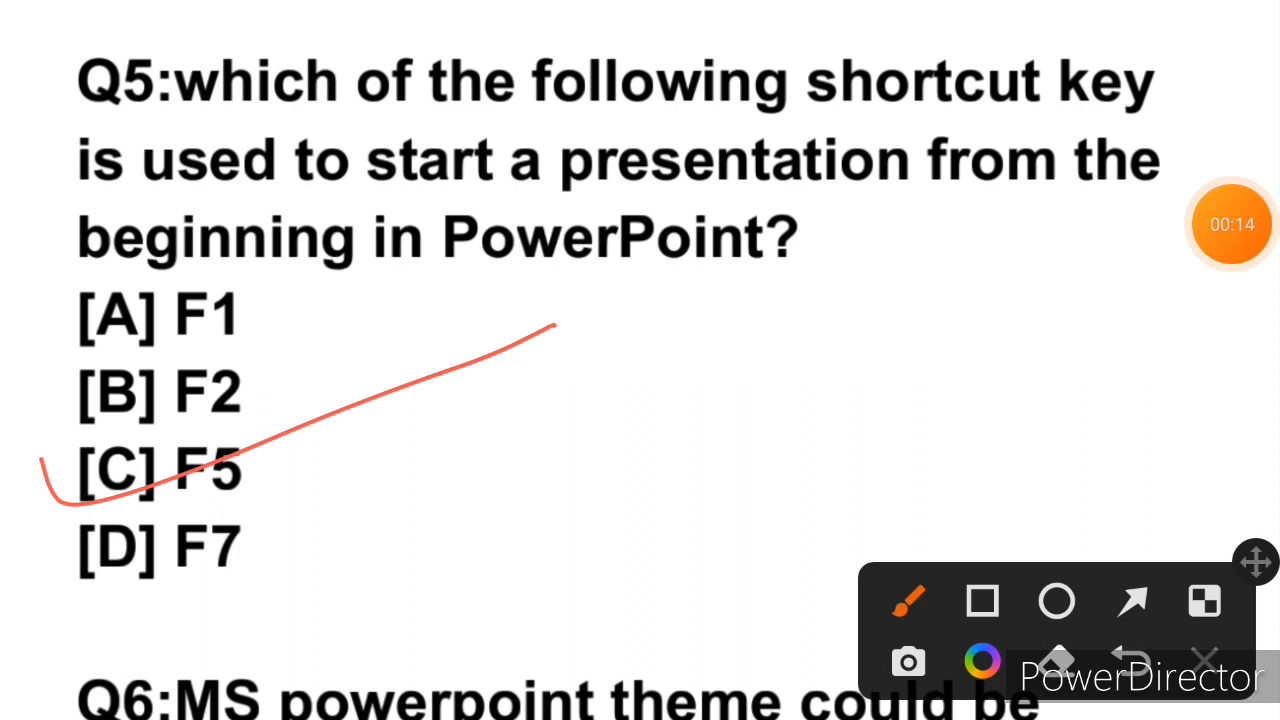
{"action": "scroll", "scroll_direction": "down", "scroll_amount": 3}
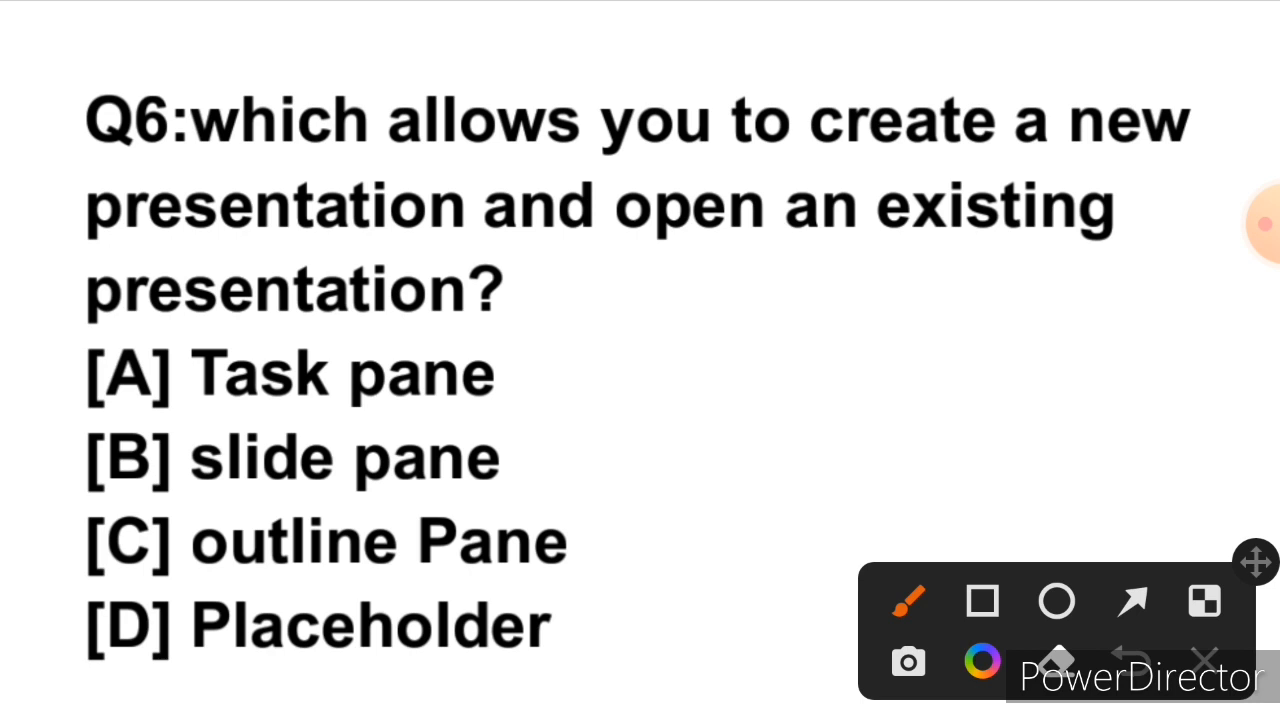
{"action": "left_click_drag", "start_coordinate": [62, 332], "coordinate": [110, 390]}
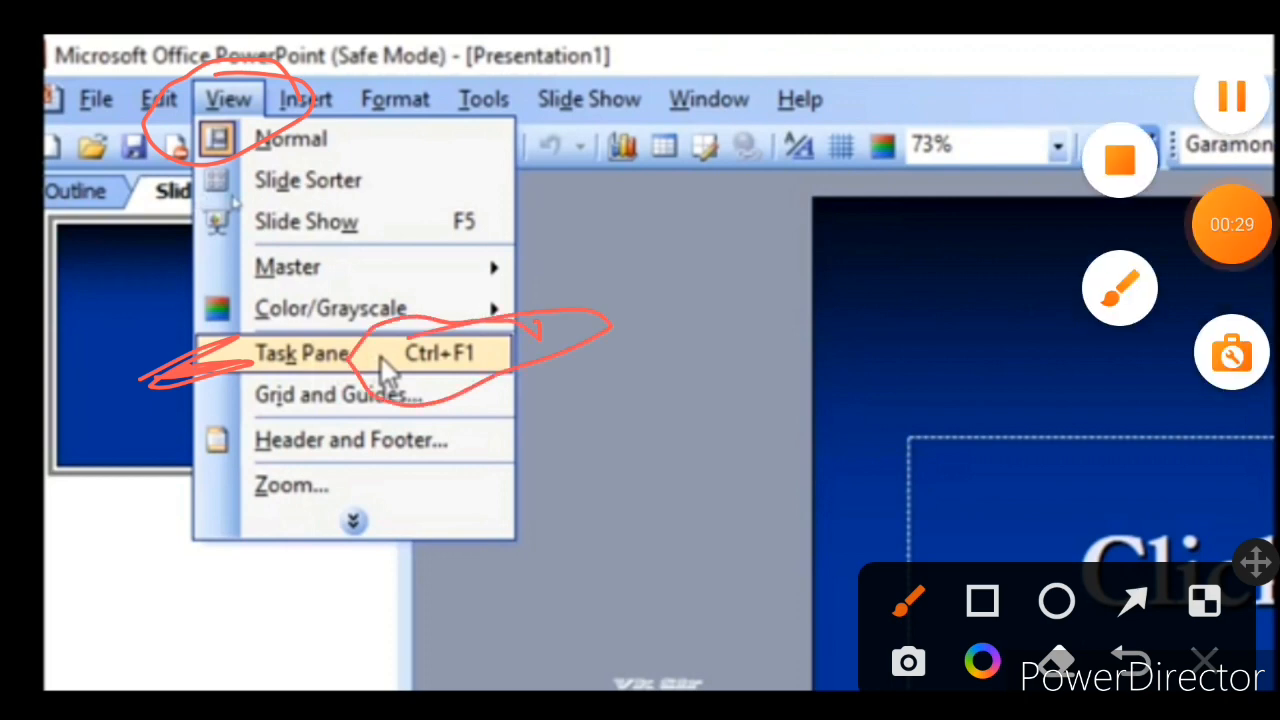
Show the task pane and circle its Open section and Create a new presentation link in red
{"action": "left_click", "coordinate": [304, 352]}
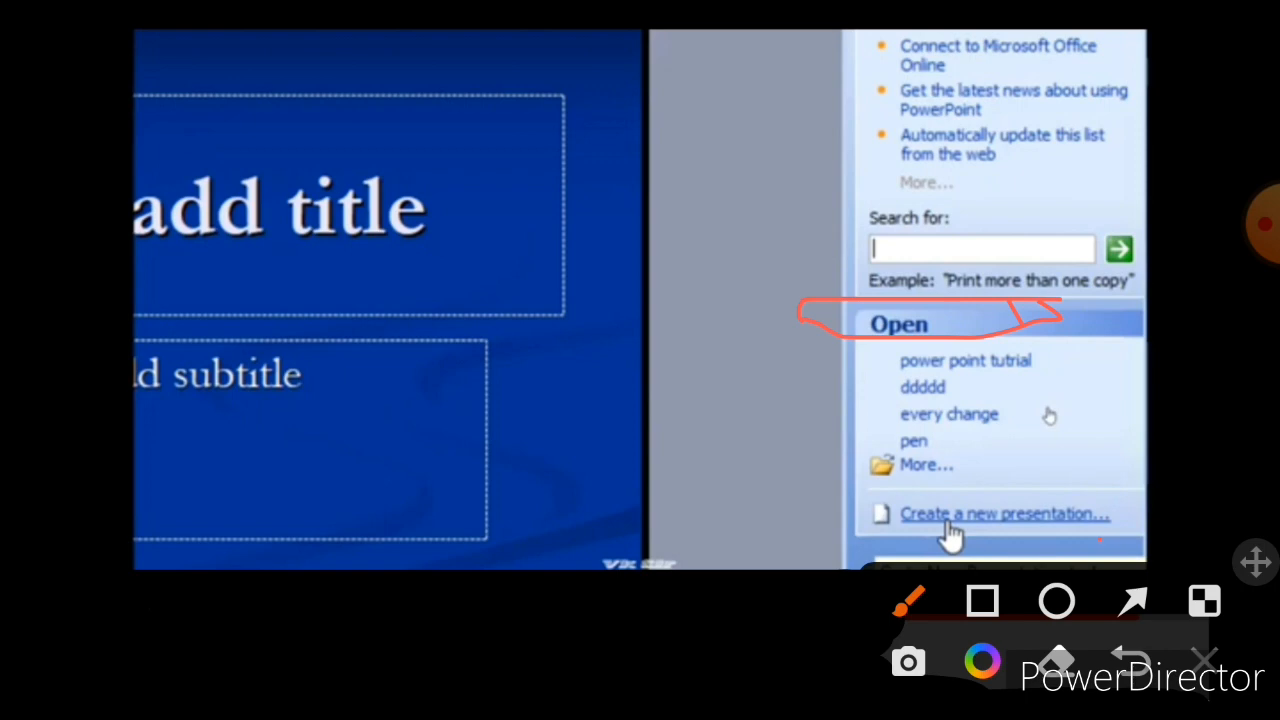
{"action": "left_click_drag", "start_coordinate": [900, 340], "coordinate": [880, 490]}
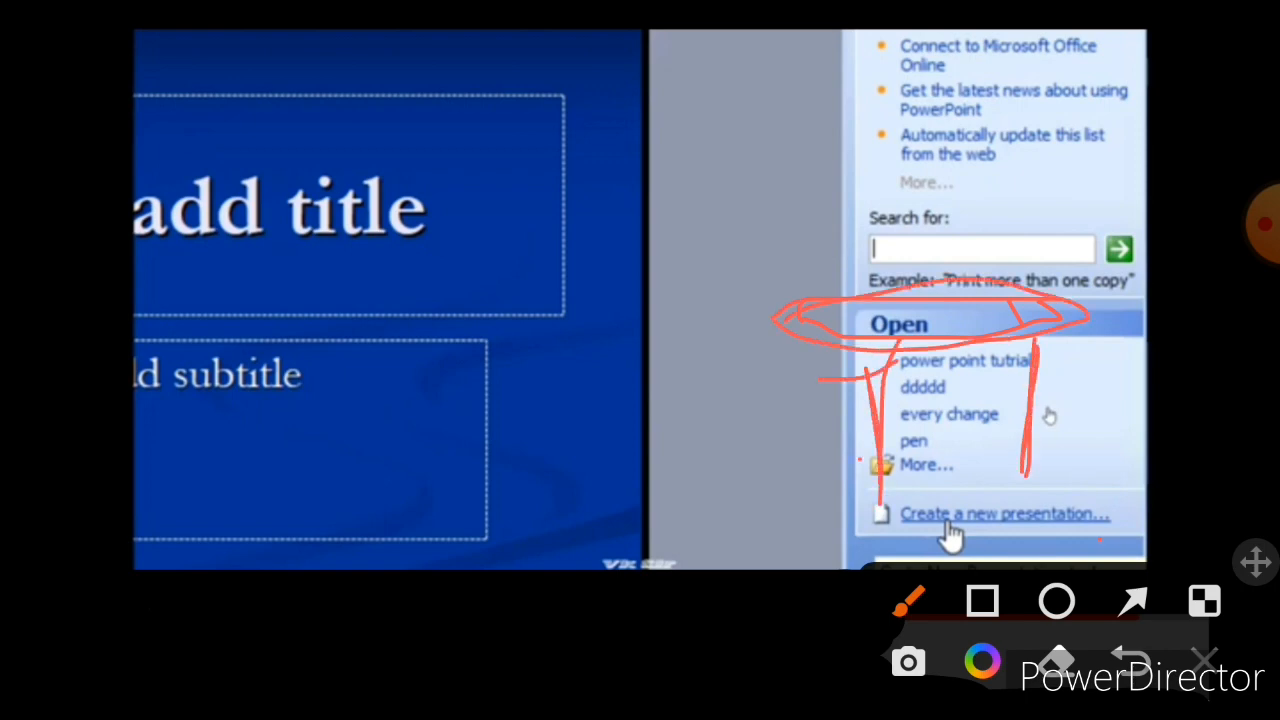
{"action": "left_click_drag", "start_coordinate": [910, 486], "coordinate": [1100, 490]}
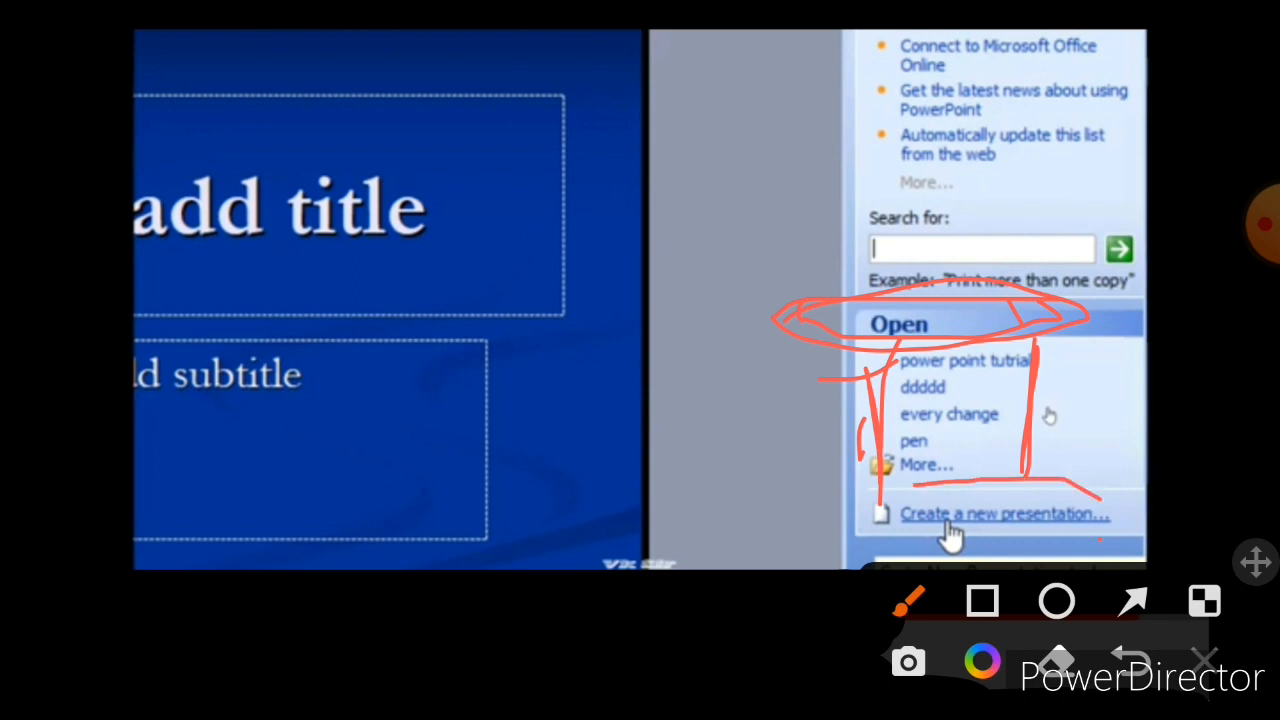
{"action": "left_click_drag", "start_coordinate": [800, 540], "coordinate": [1096, 510]}
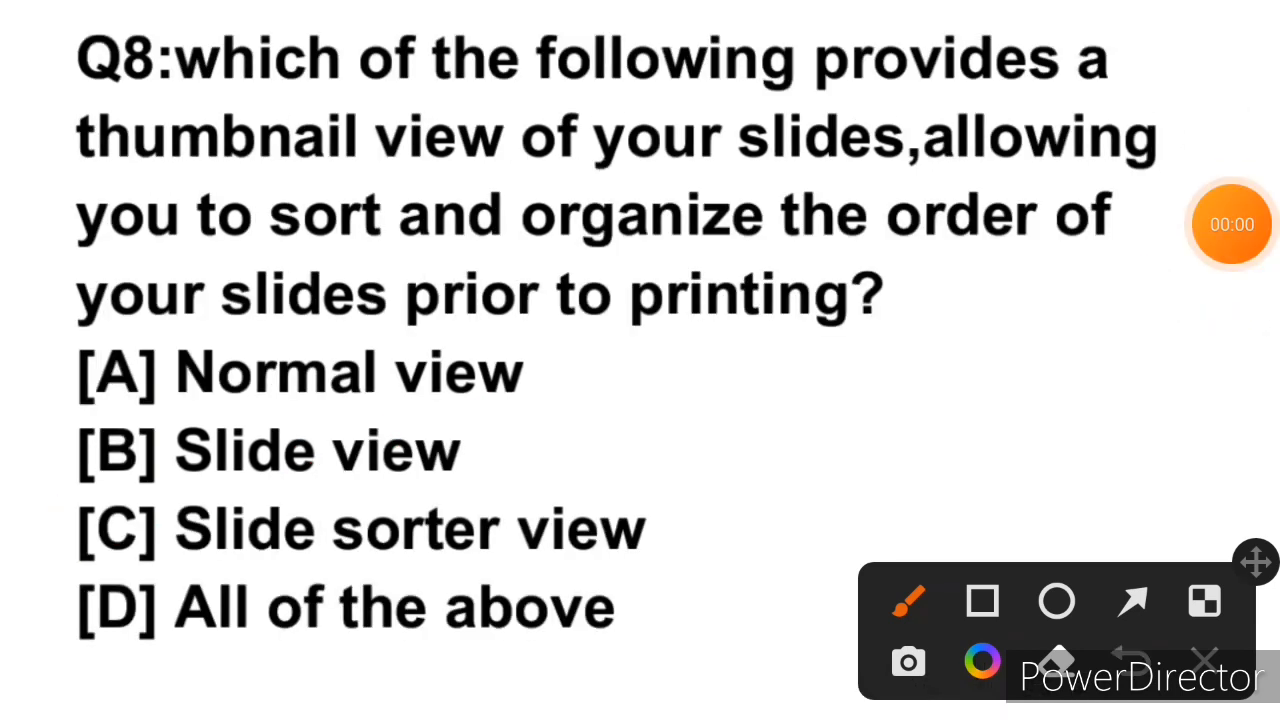
Scroll past Q8 to show Q9 on where PowerPoint themes are found
{"action": "left_click_drag", "start_coordinate": [24, 540], "coordinate": [530, 444]}
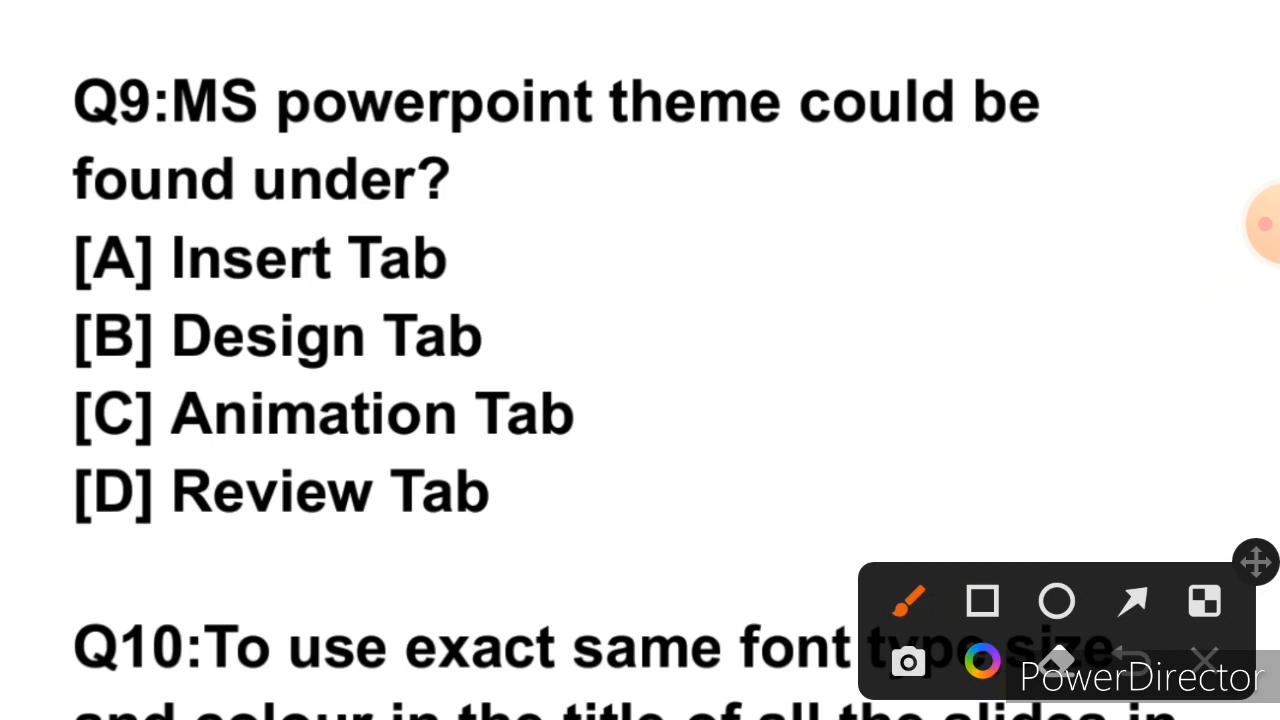
{"action": "left_click_drag", "start_coordinate": [40, 304], "coordinate": [440, 240]}
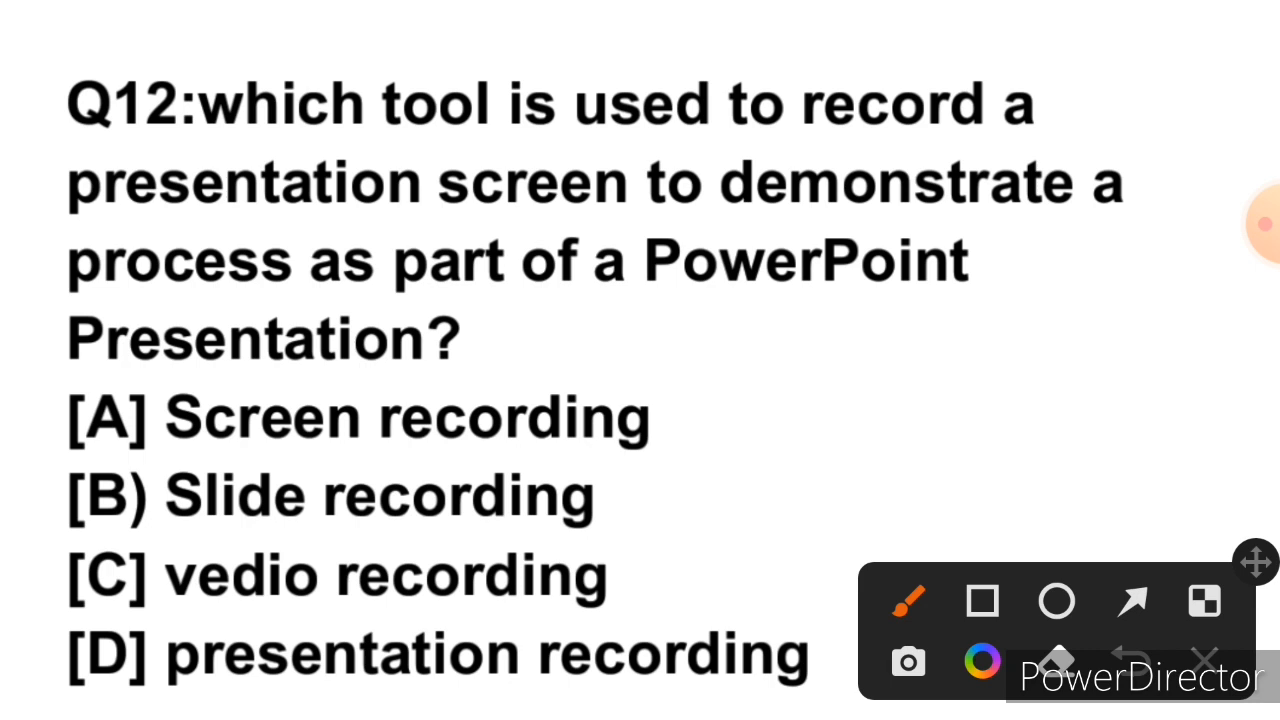
Scroll past Q12 to show Q13 on the maximum zoom percentage
{"action": "left_click_drag", "start_coordinate": [518, 284], "coordinate": [40, 420]}
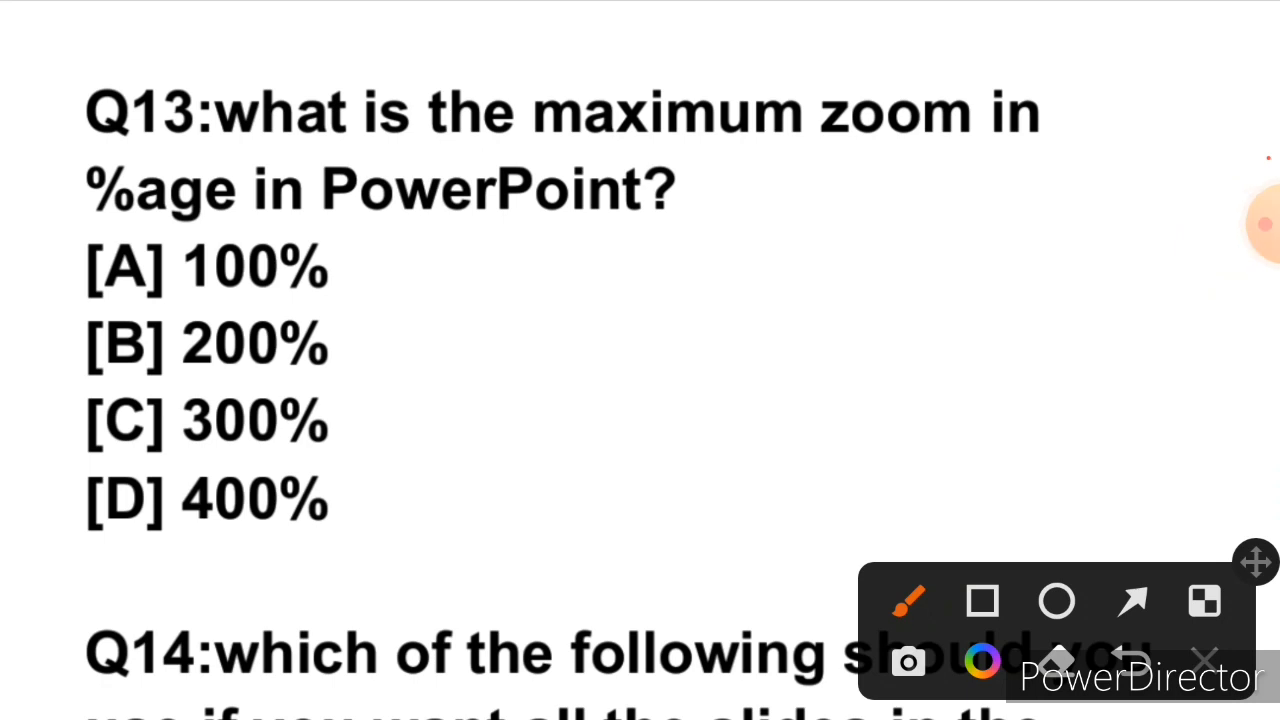
Handwrite Q13's answer in red beside its options and move on to Q14
{"action": "left_click_drag", "start_coordinate": [424, 344], "coordinate": [458, 470]}
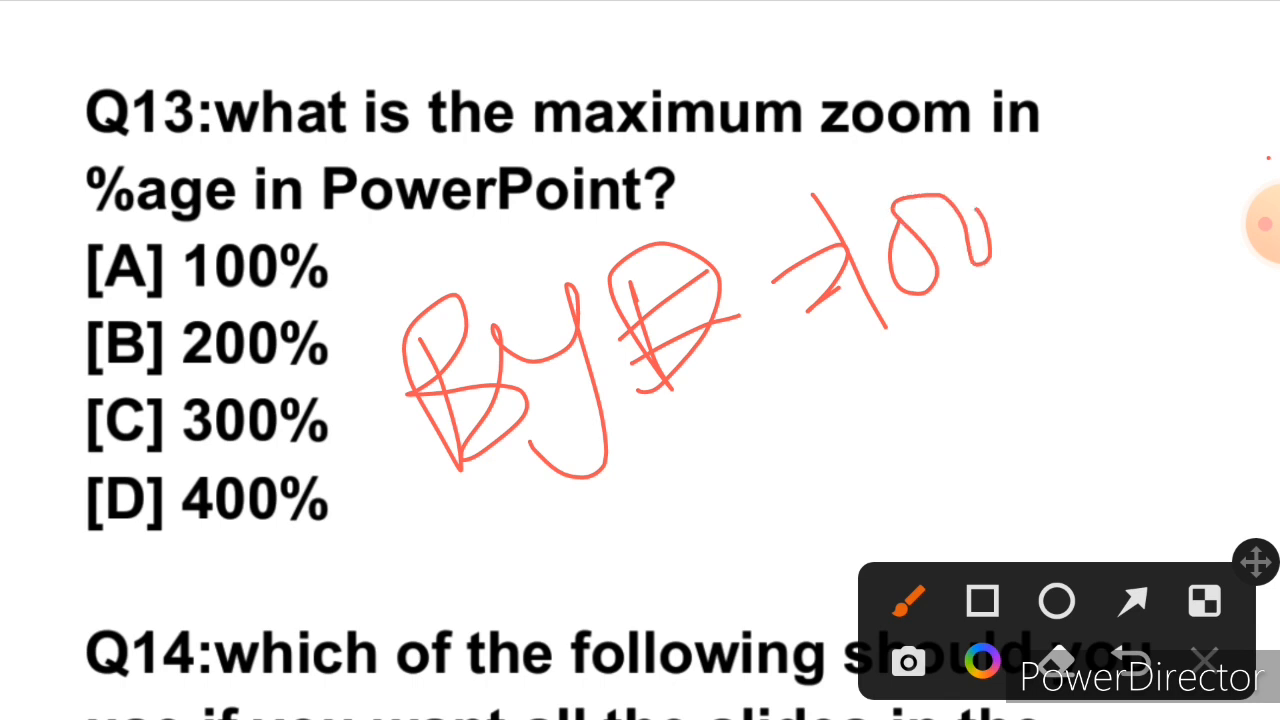
{"action": "left_click_drag", "start_coordinate": [1060, 136], "coordinate": [1020, 284]}
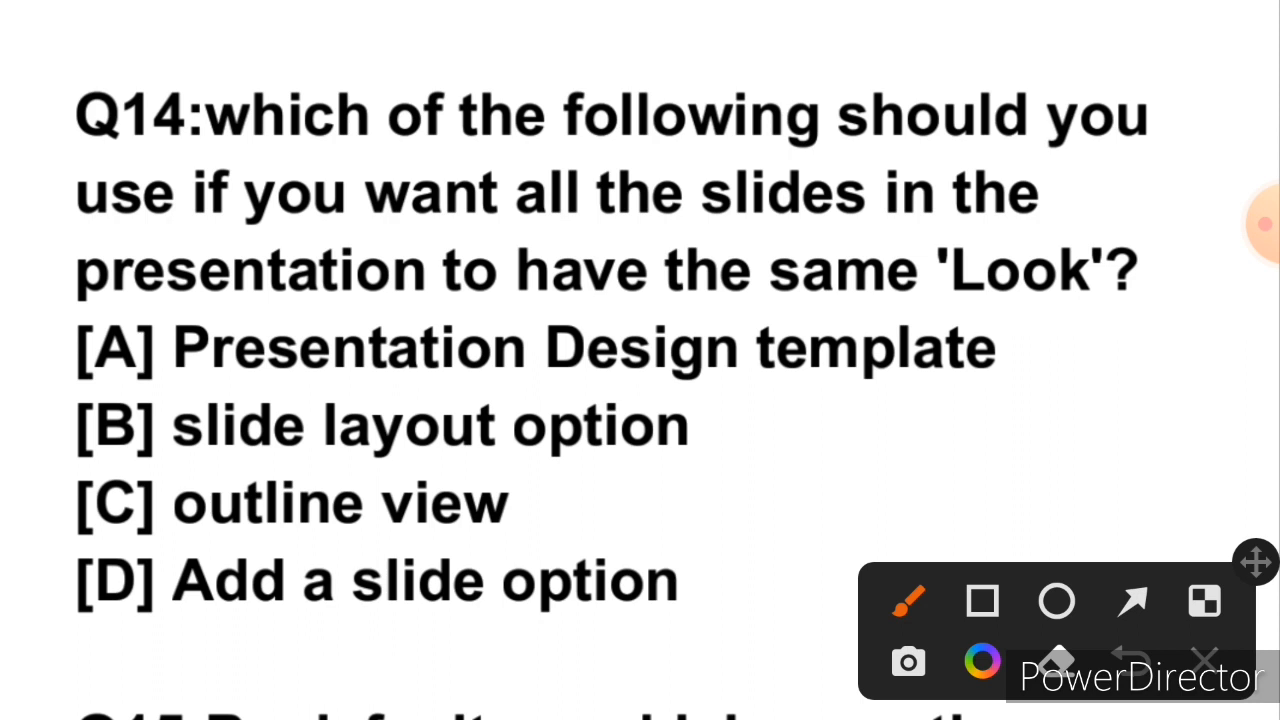
Draw a red stroke toward option [A] Presentation Design template as Q14's answer
{"action": "left_click_drag", "start_coordinate": [10, 330], "coordinate": [456, 262]}
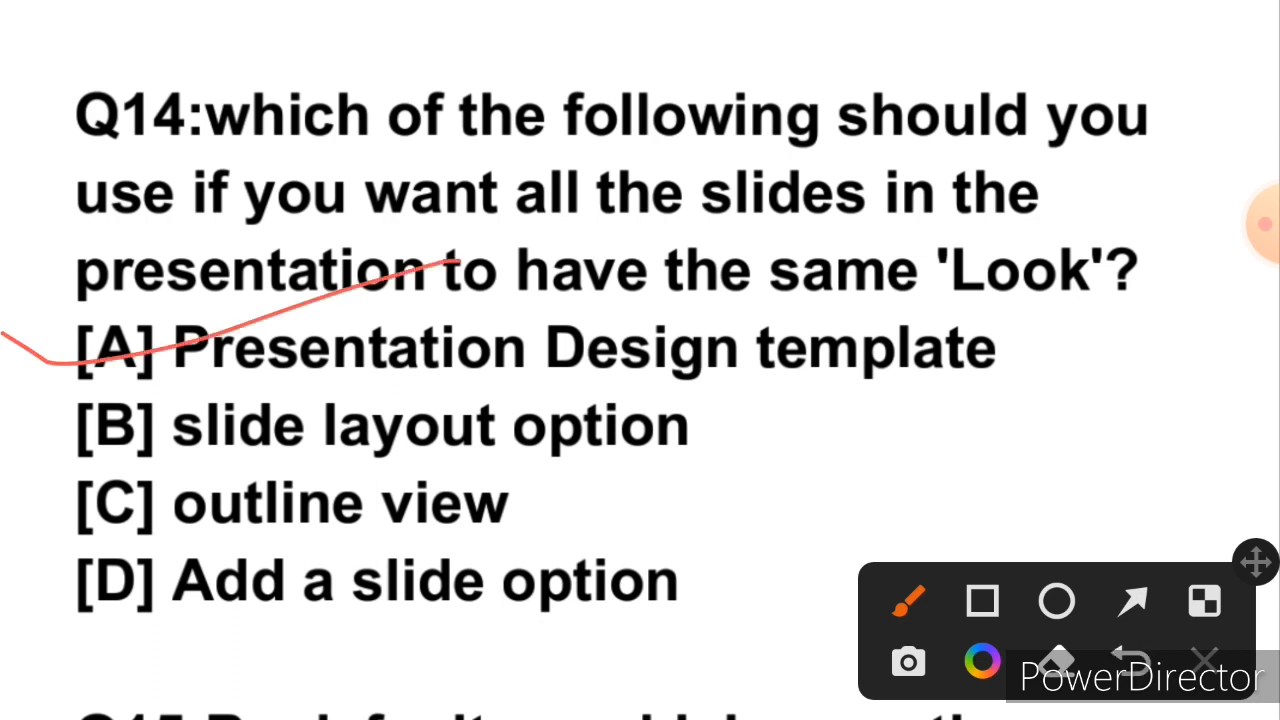